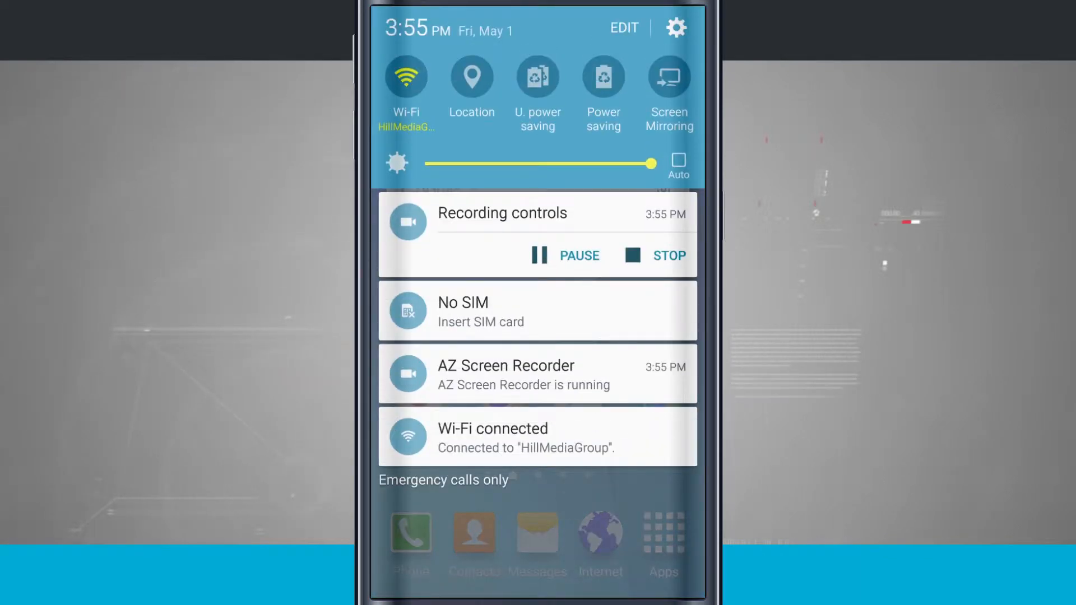
Open Settings from the notification panel's gear icon, landing on the Quick Settings tab
{"action": "left_click", "coordinate": [675, 27]}
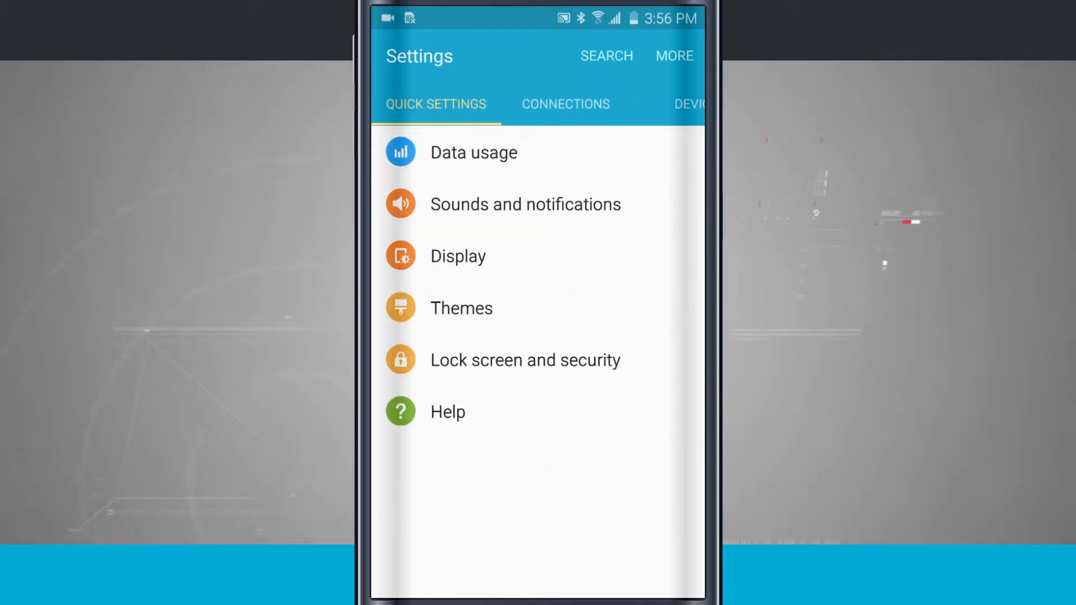
{"action": "left_click", "coordinate": [565, 104]}
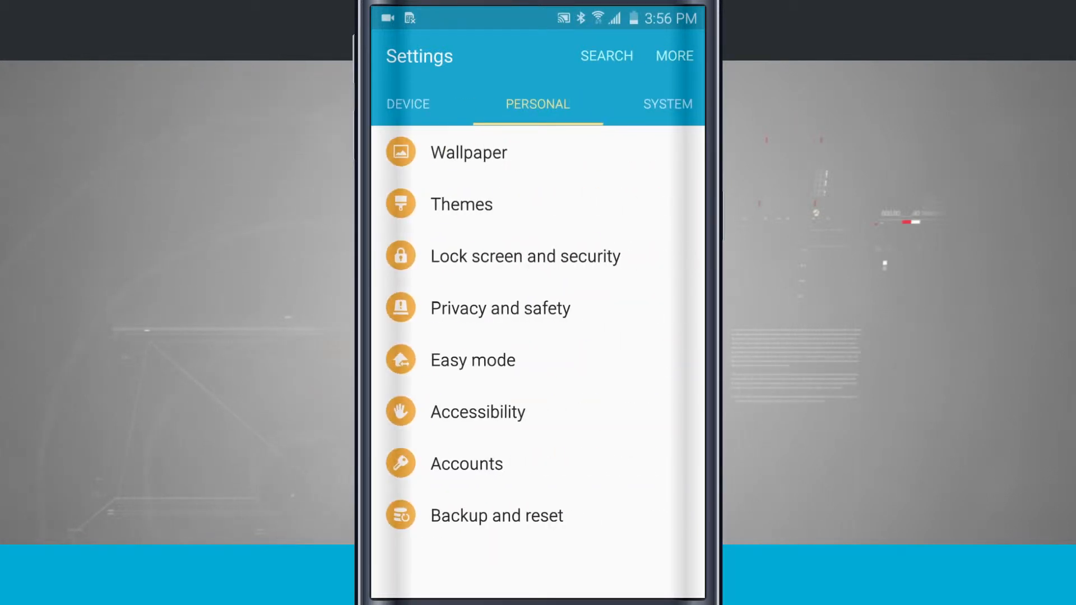
{"action": "left_click", "coordinate": [666, 104]}
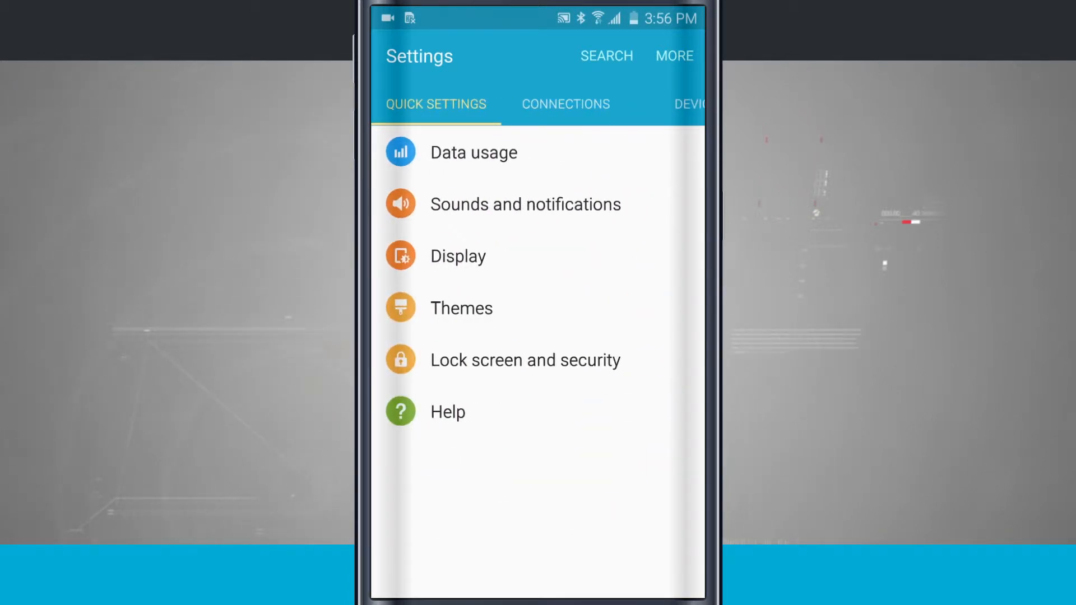
Search settings for 'bat', view the Battery page, then return to the Quick Settings list
{"action": "left_click", "coordinate": [606, 55]}
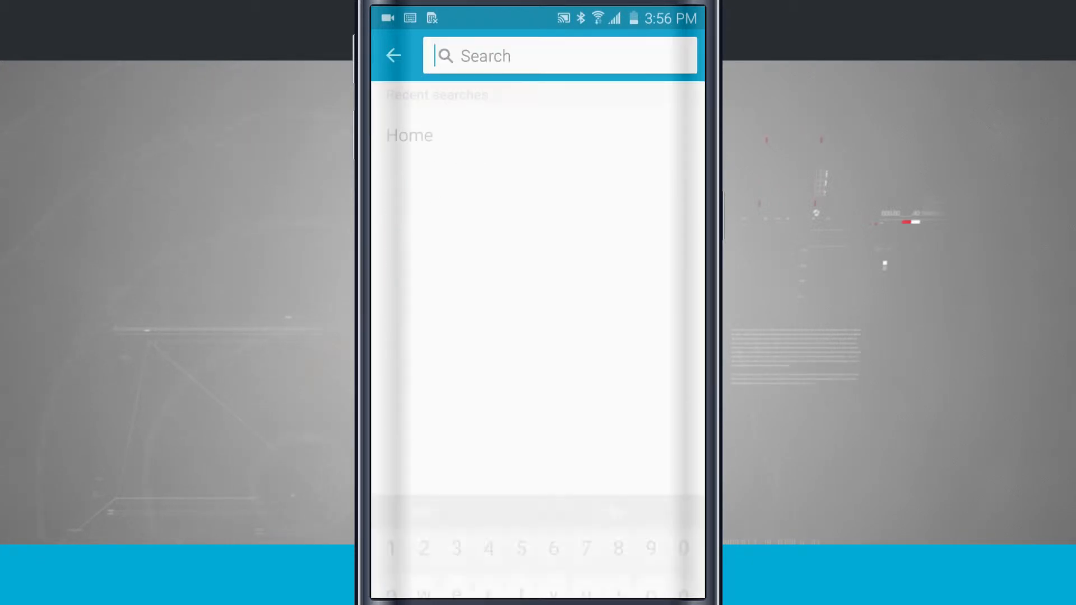
{"action": "left_click", "coordinate": [559, 56]}
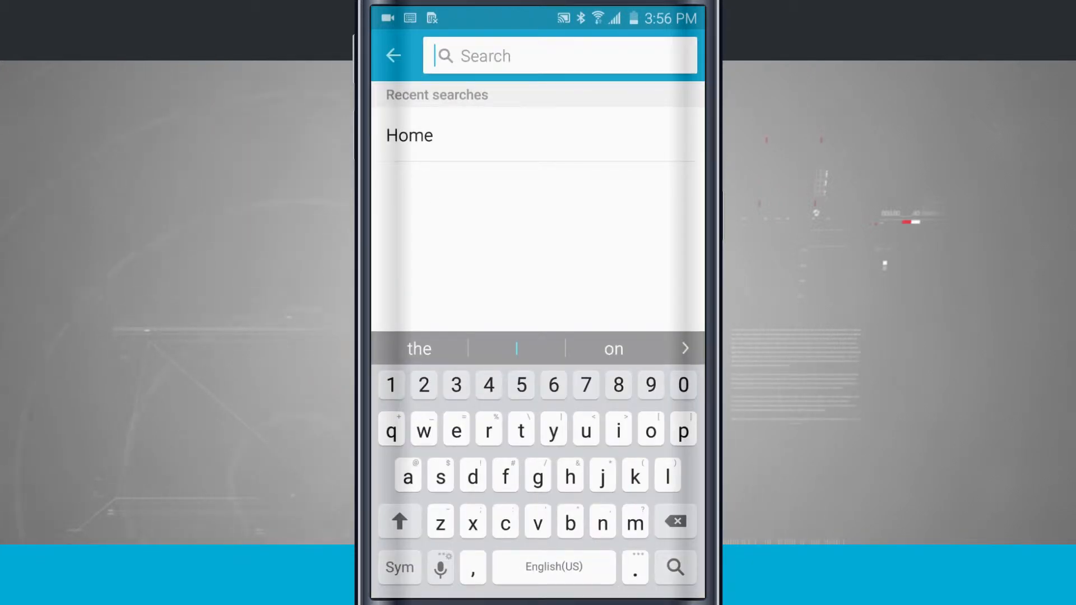
{"action": "type", "text": "bat"}
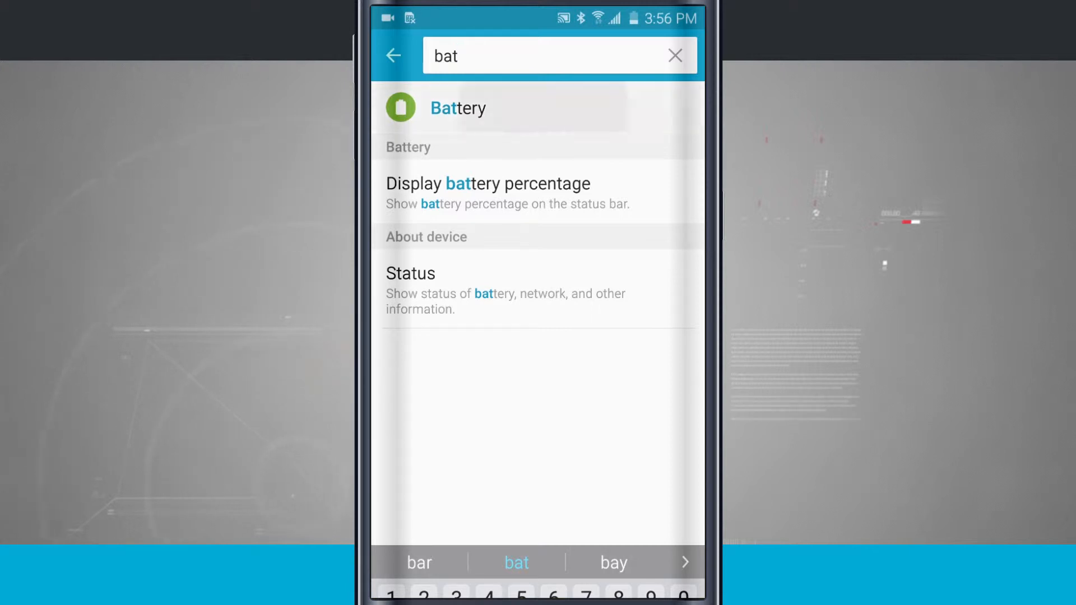
{"action": "left_click", "coordinate": [457, 108]}
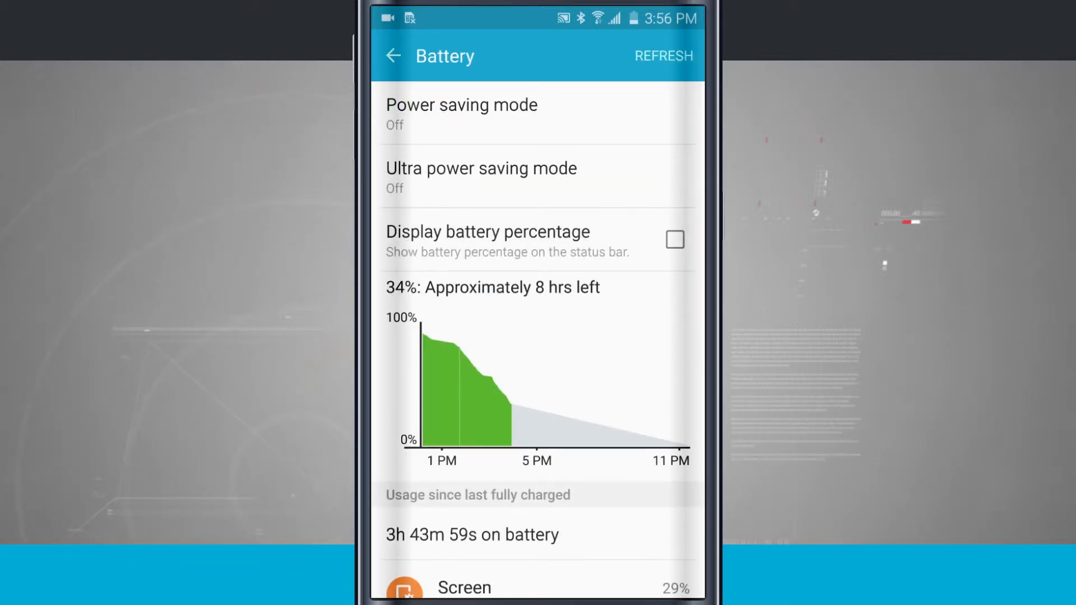
{"action": "left_click", "coordinate": [393, 55]}
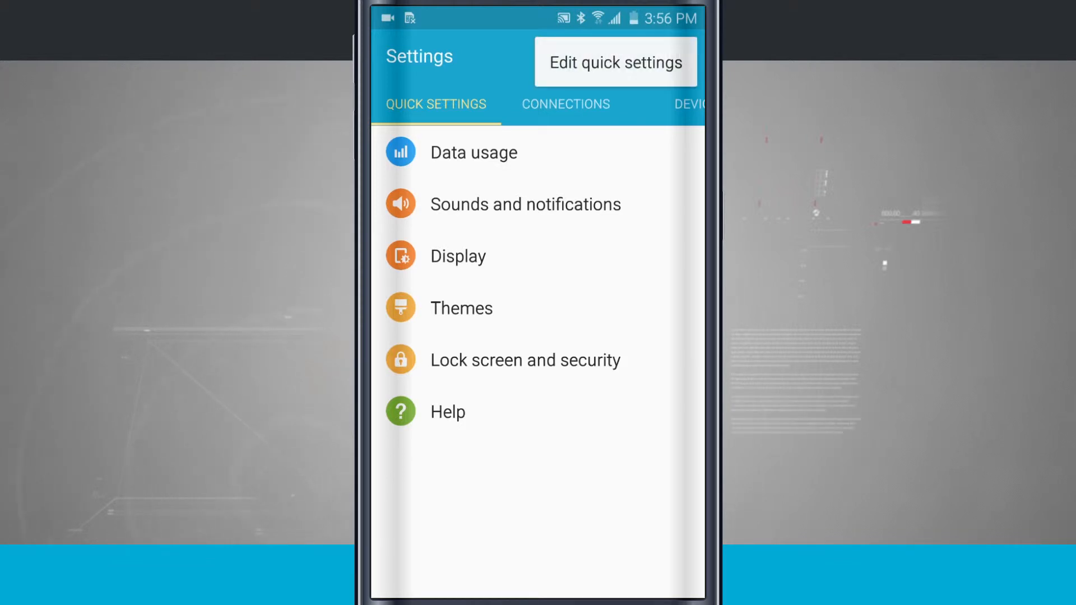
Edit quick settings: check Wi-Fi, Font and Battery, uncheck Help, filling nine of nine
{"action": "left_click", "coordinate": [614, 61]}
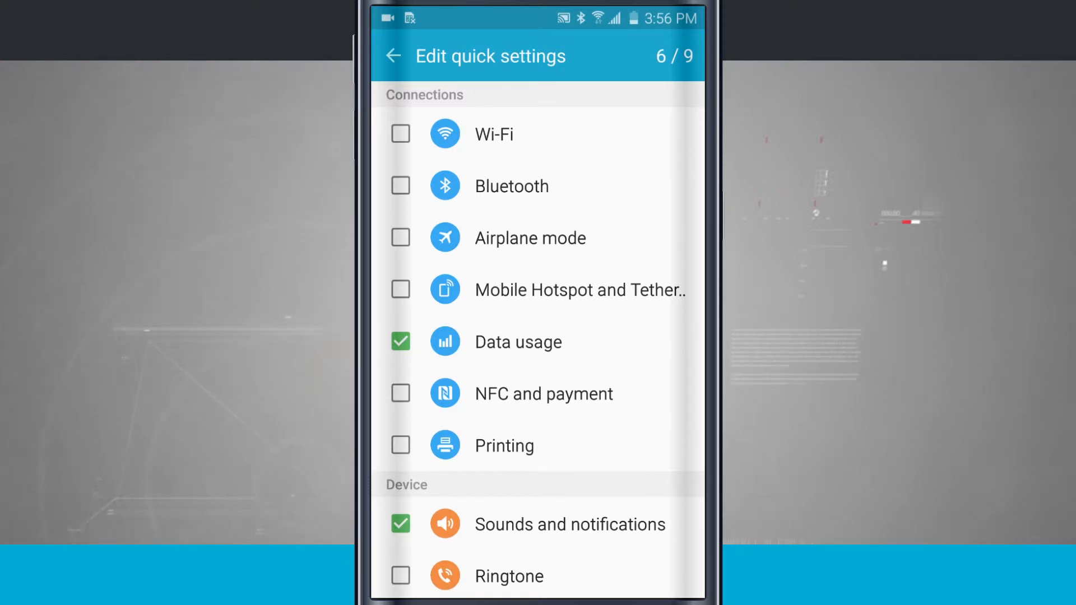
{"action": "left_click", "coordinate": [400, 134]}
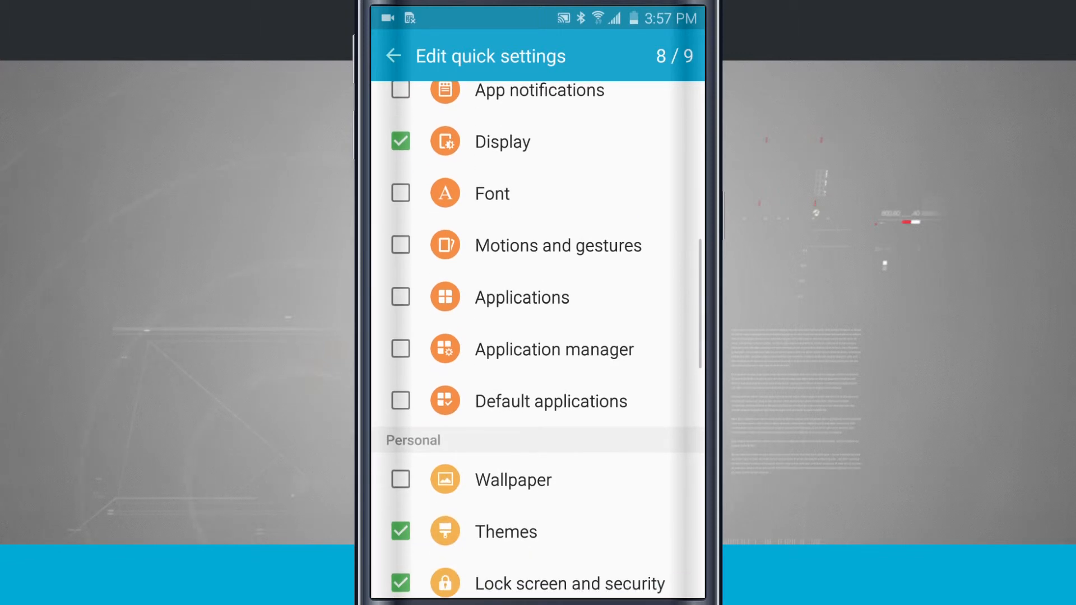
{"action": "left_click", "coordinate": [400, 193]}
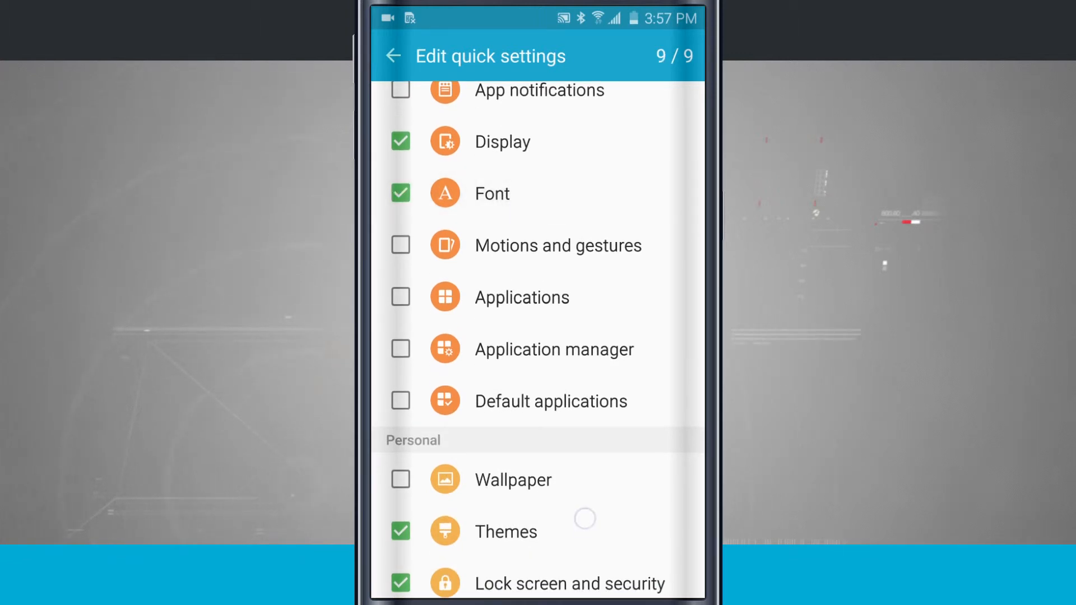
{"action": "scroll", "scroll_direction": "down", "scroll_amount": 3}
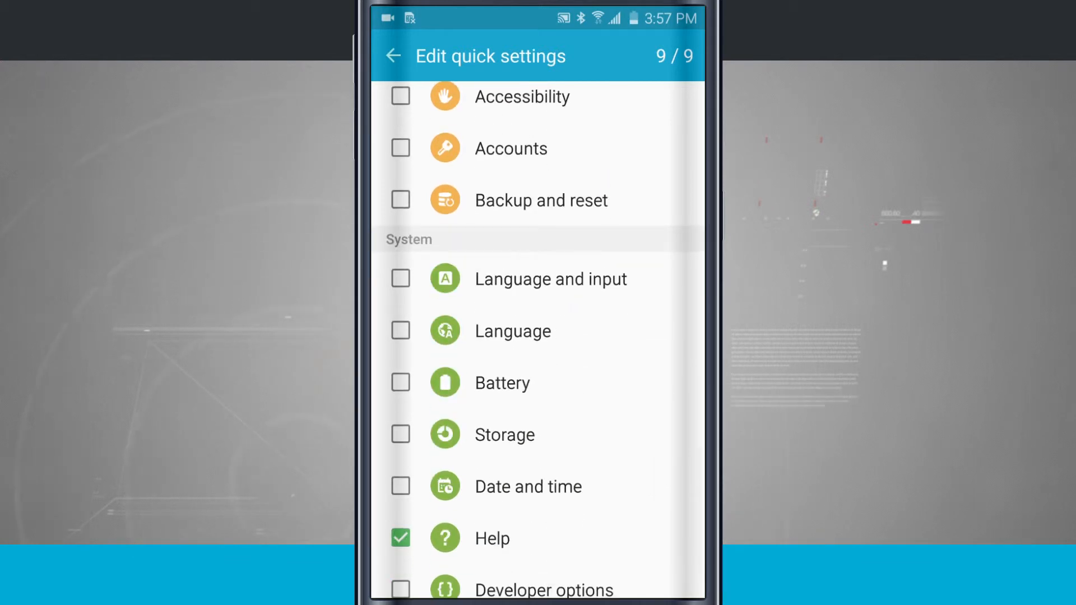
{"action": "left_click", "coordinate": [400, 537]}
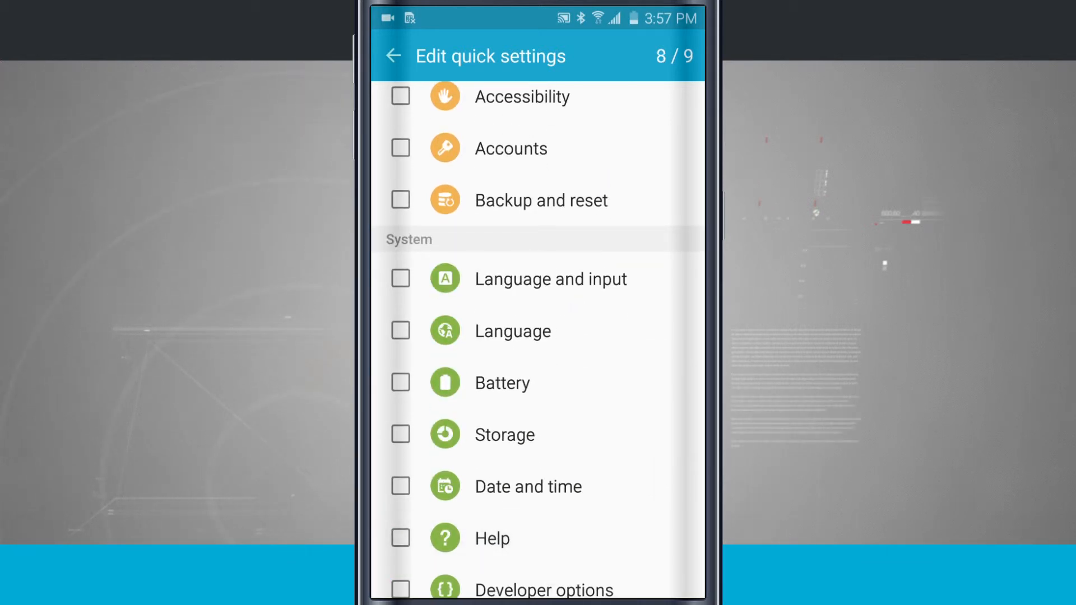
{"action": "left_click", "coordinate": [400, 383]}
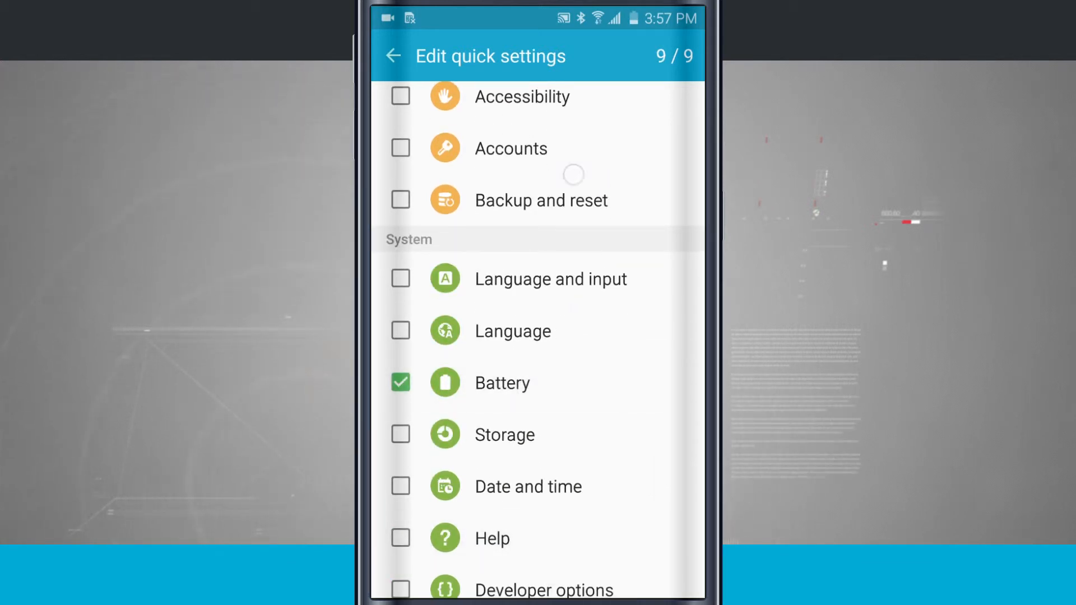
{"action": "scroll", "scroll_direction": "down", "scroll_amount": 3}
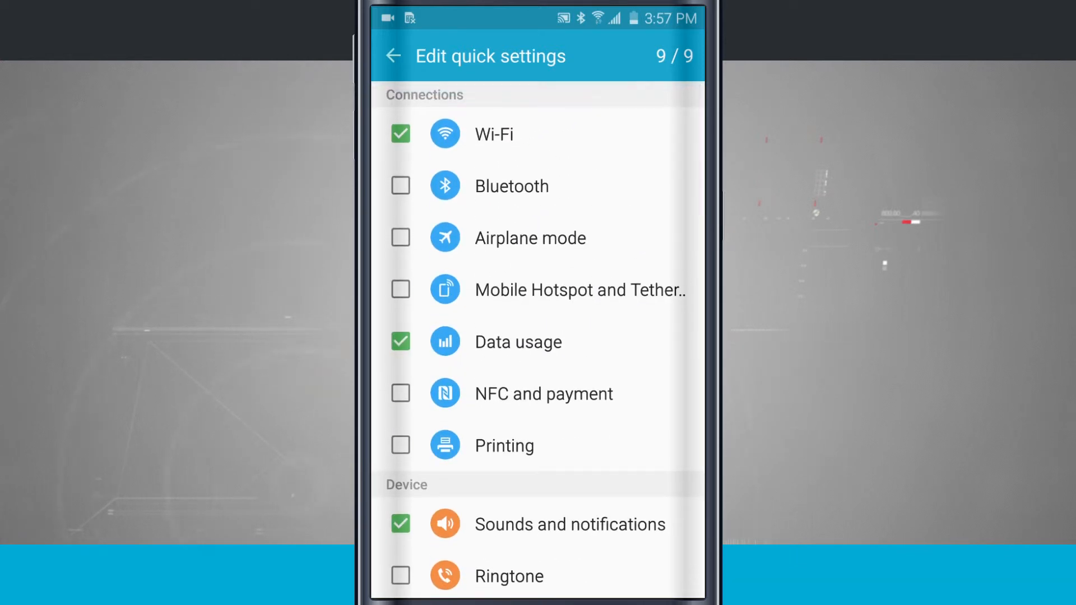
Close the quick settings editor, briefly open Search, and return to the Personal category
{"action": "left_click", "coordinate": [393, 56]}
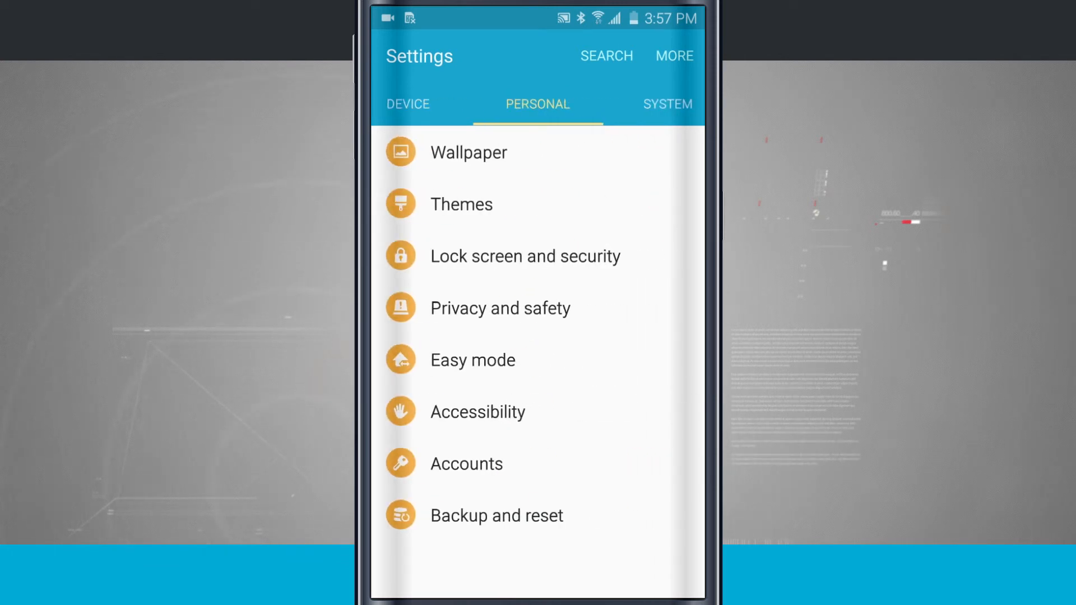
{"action": "left_click", "coordinate": [605, 55]}
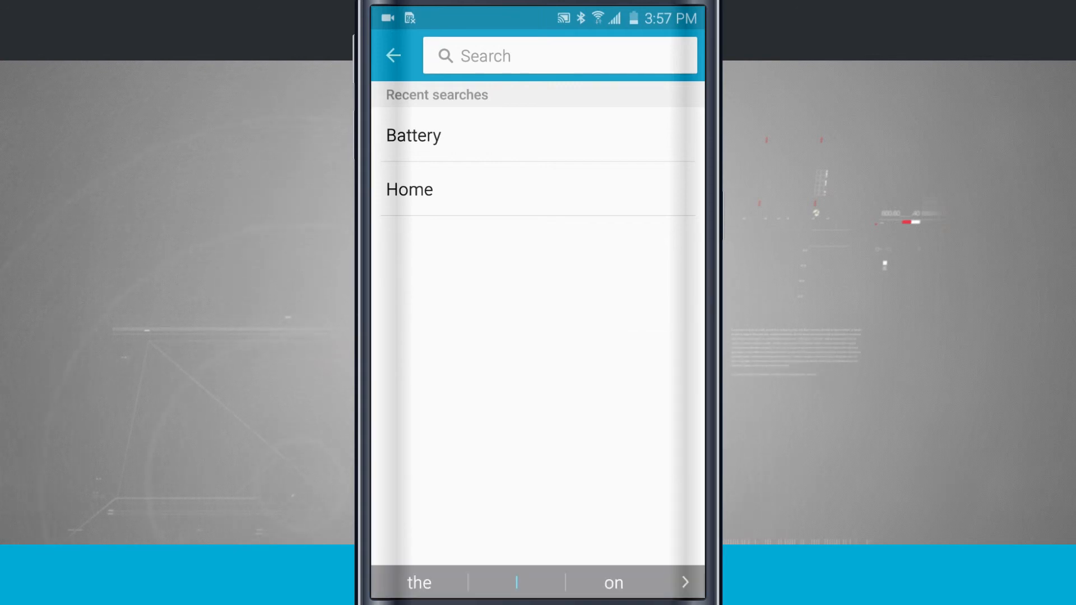
{"action": "left_click", "coordinate": [394, 55]}
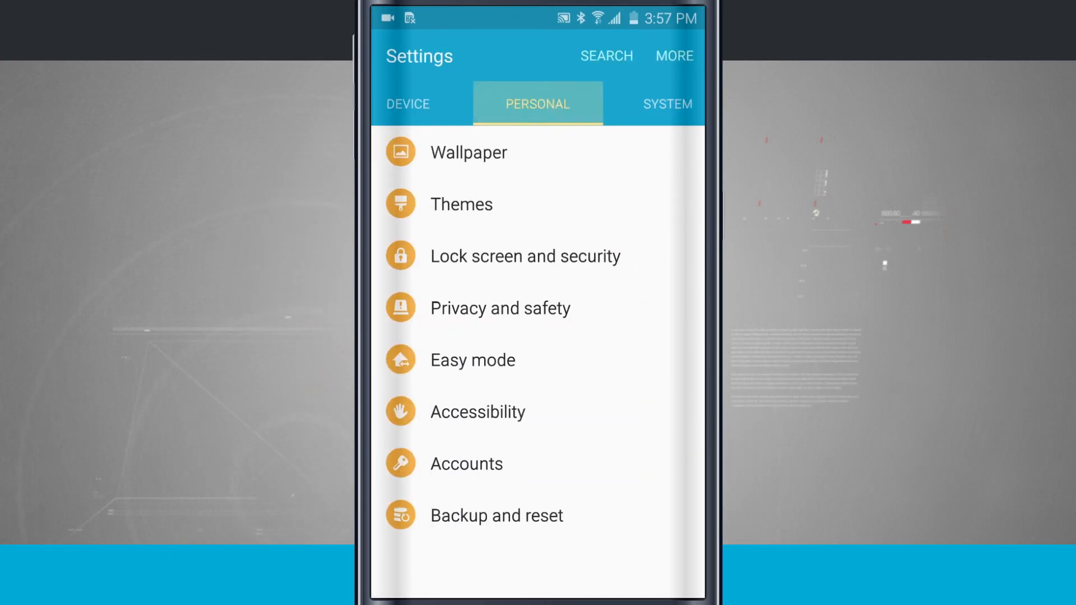